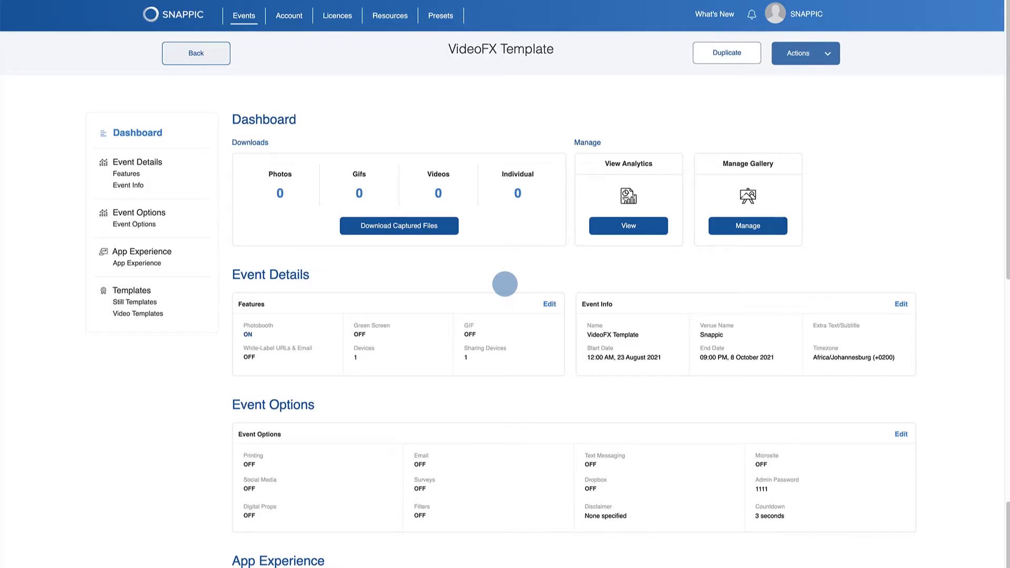
# Open the Slow-Fast-Slow-Boomerang video template in the VideoFX Builder.
pyautogui.scroll(-3)
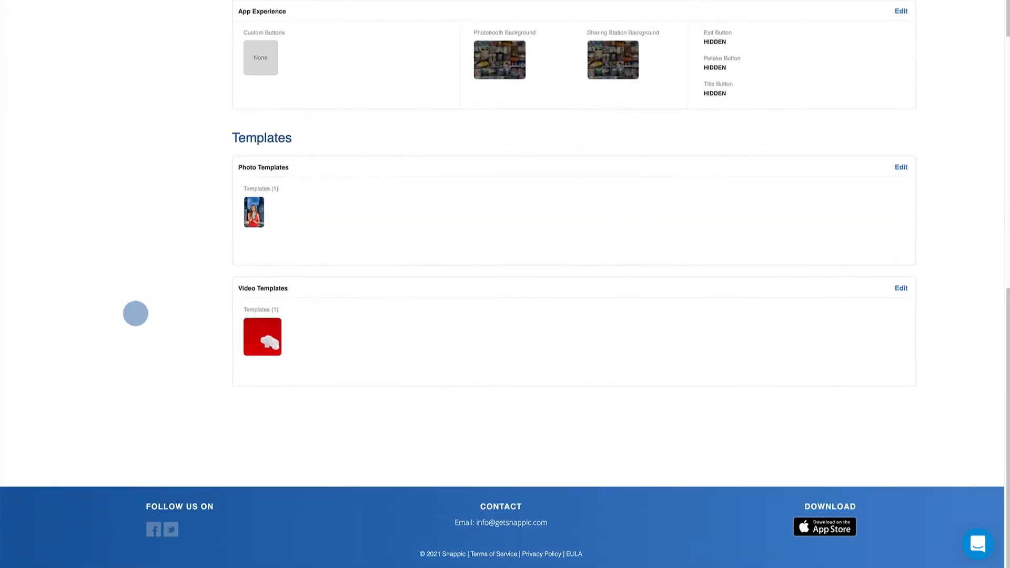
pyautogui.click(901, 288)
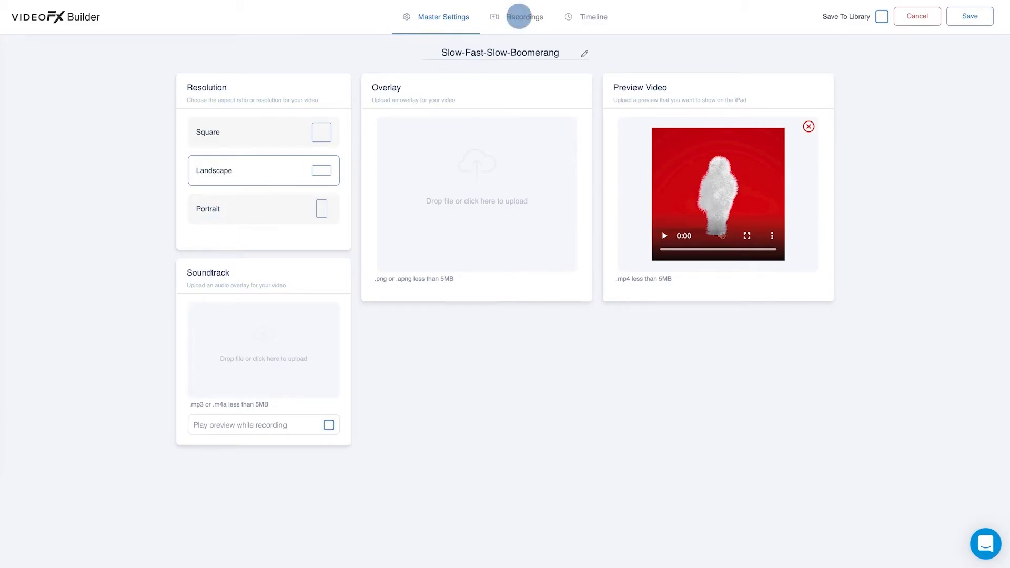
# Review Recording 1's five-second duration, then show the empty zero-second timeline.
pyautogui.click(524, 17)
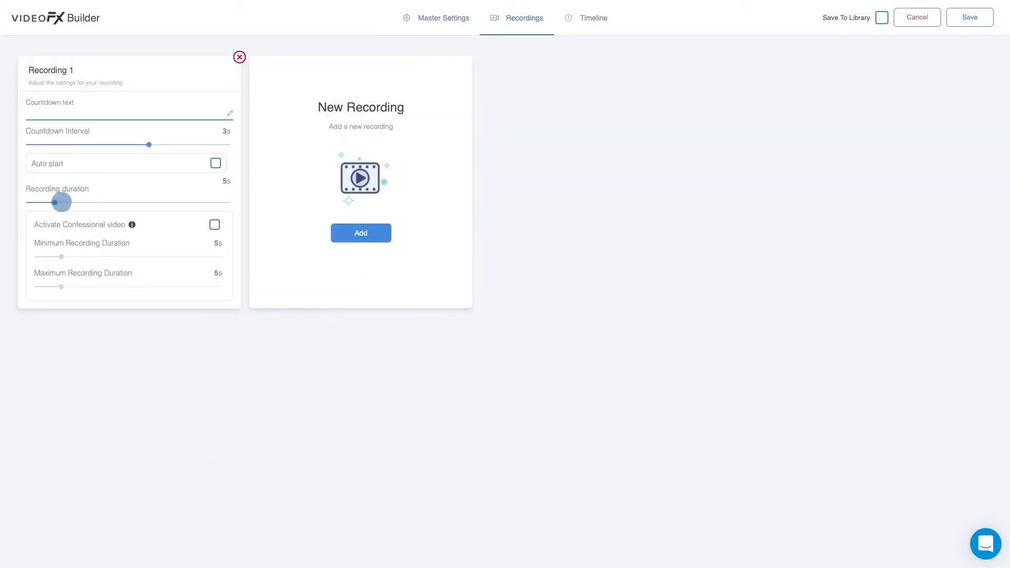
pyautogui.click(594, 18)
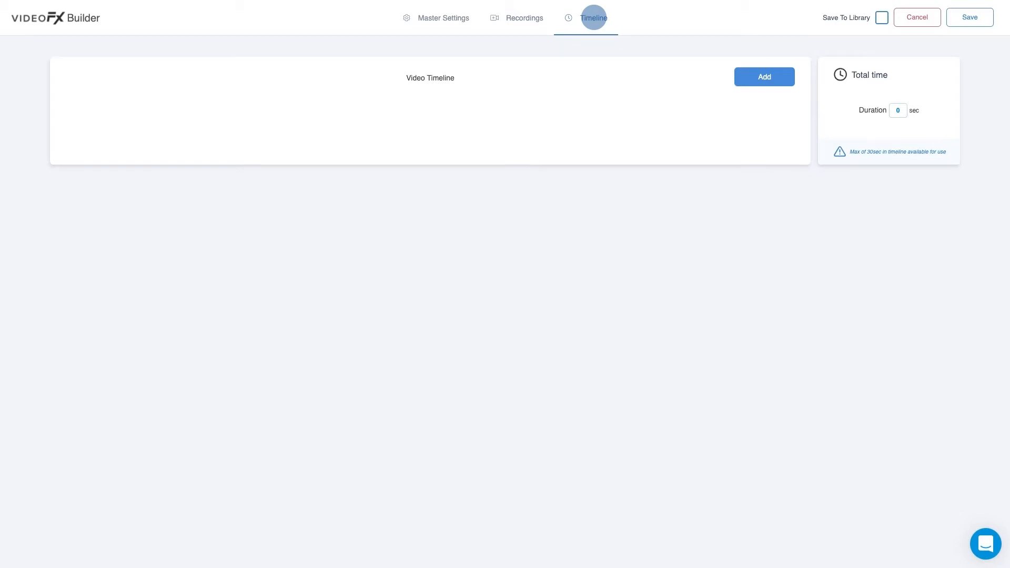
pyautogui.moveTo(734, 67)
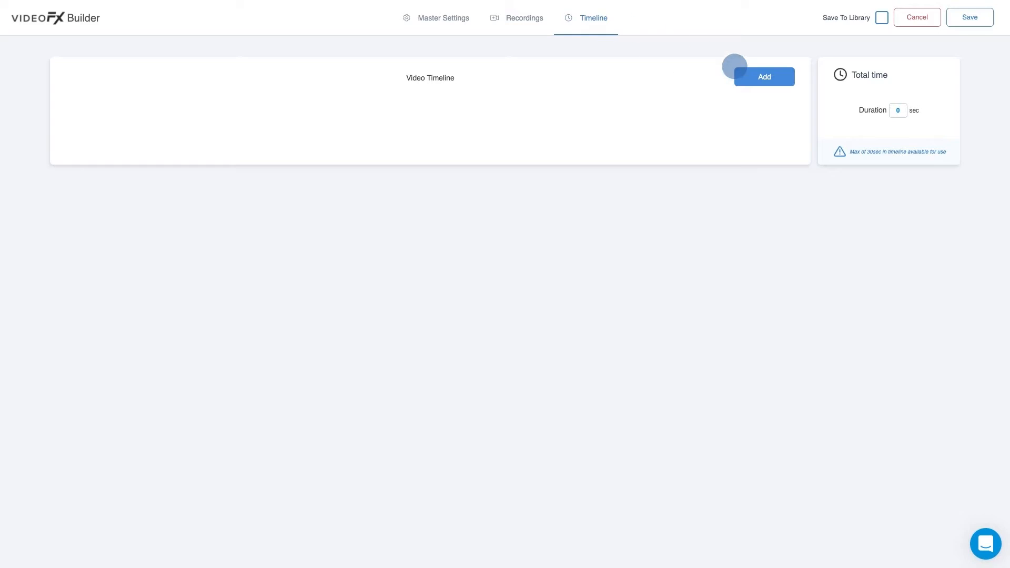
# Add three App Recorded Video clips to the timeline, totalling 18 seconds.
pyautogui.click(764, 77)
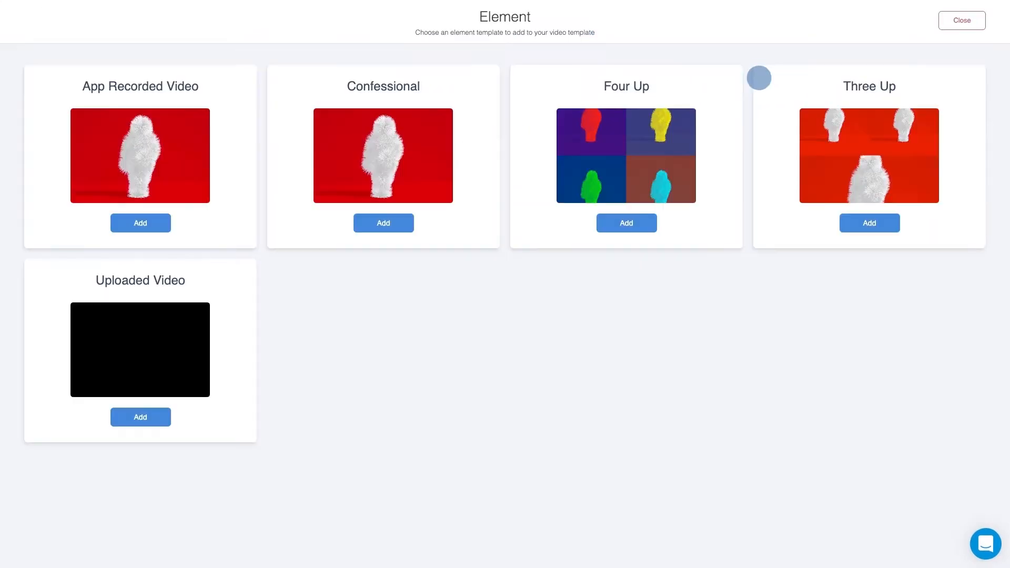
pyautogui.click(140, 223)
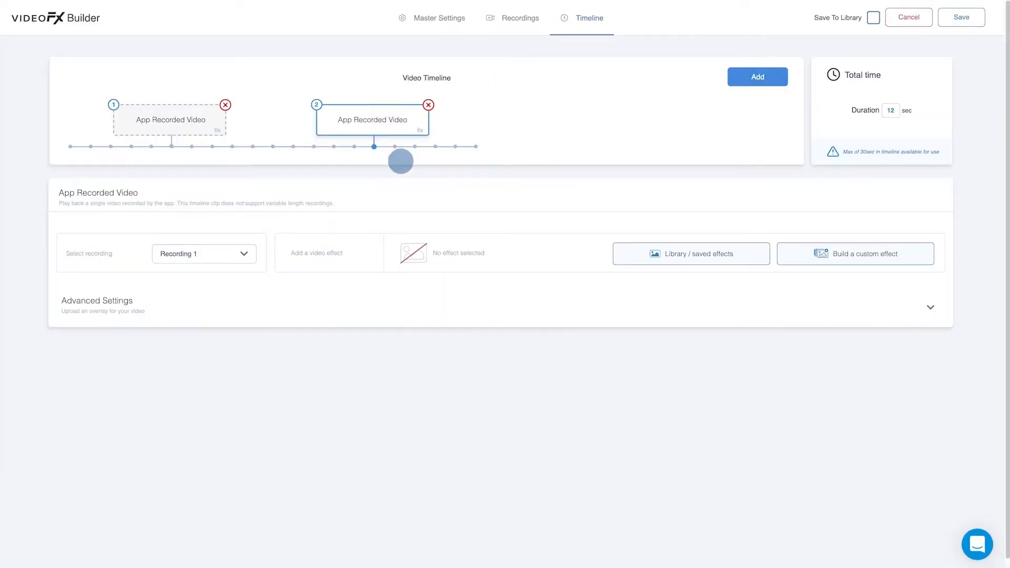
pyautogui.click(757, 77)
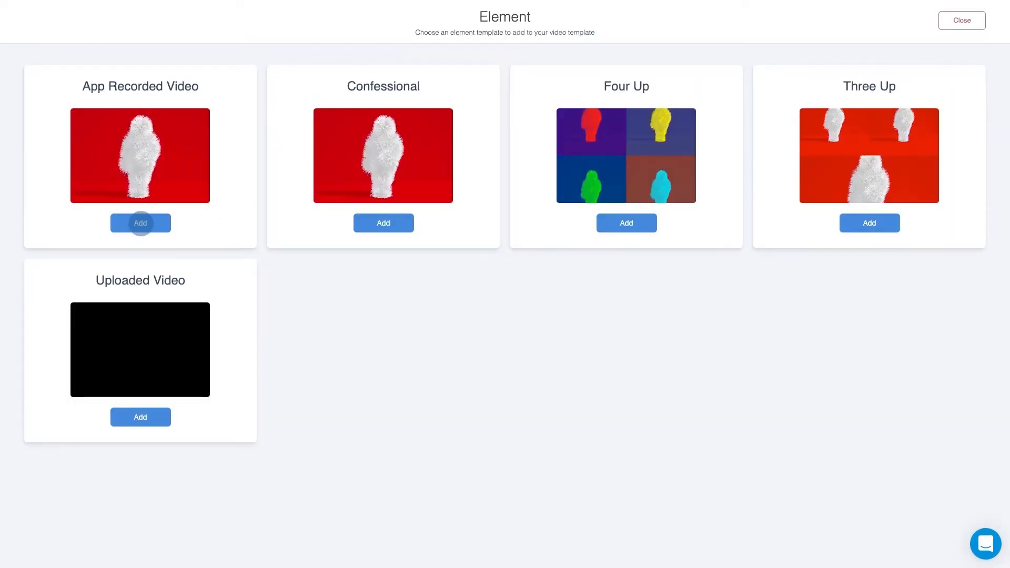
pyautogui.click(140, 223)
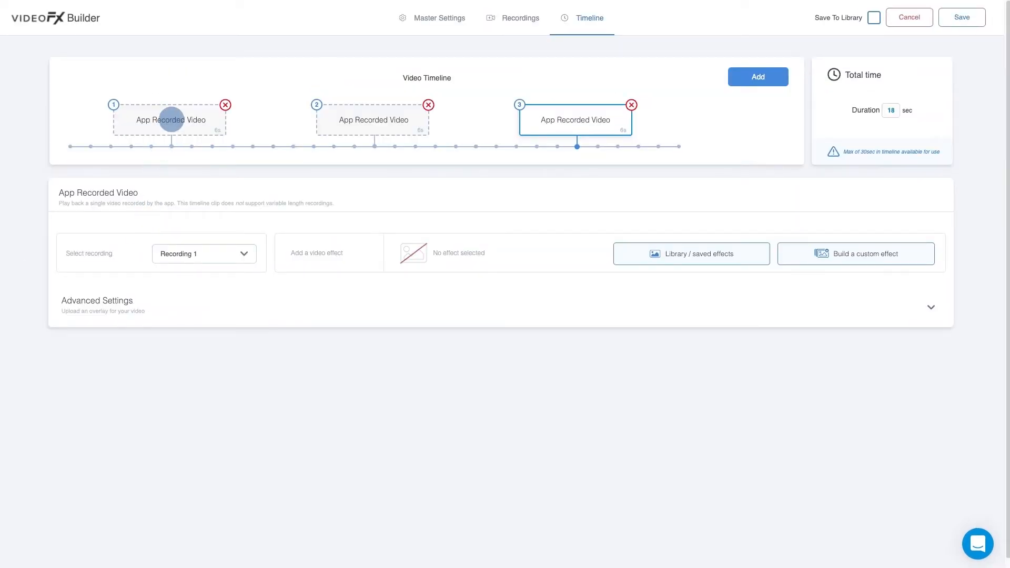
pyautogui.click(171, 119)
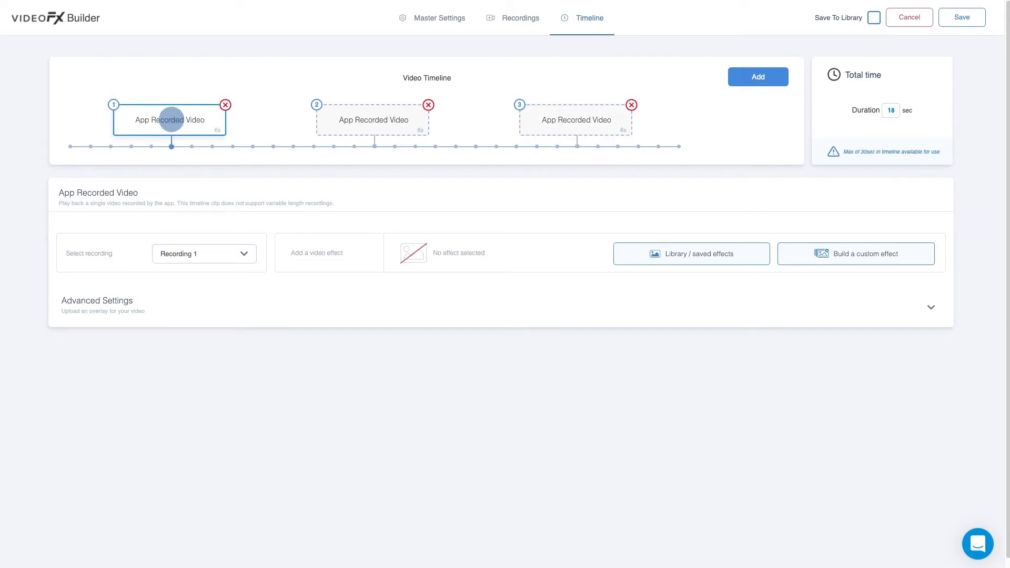
# Trim the first clip's playback to 0–2s and the second clip's to 2–4s.
pyautogui.click(930, 306)
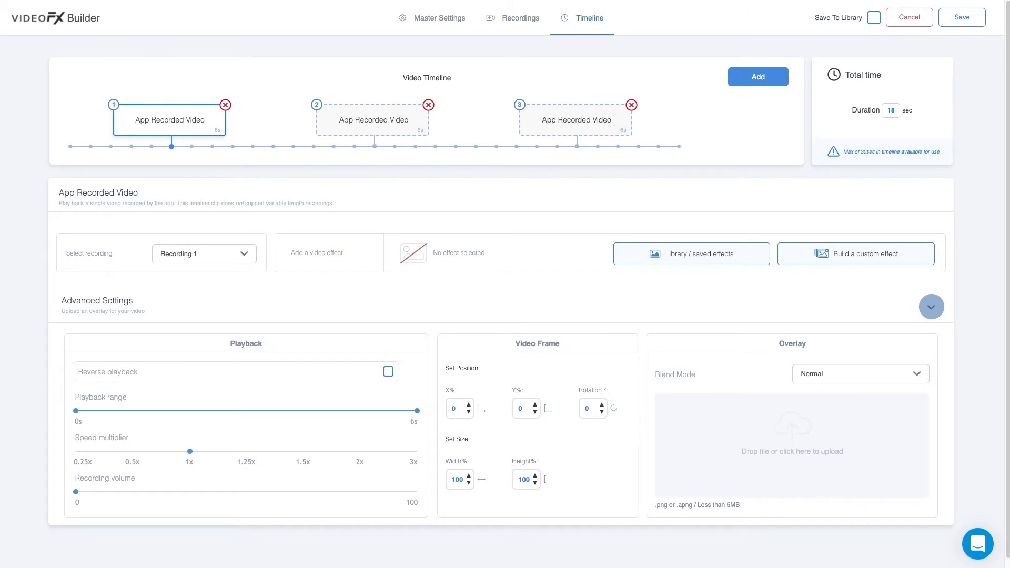
pyautogui.moveTo(417, 411); pyautogui.dragTo(188, 410)
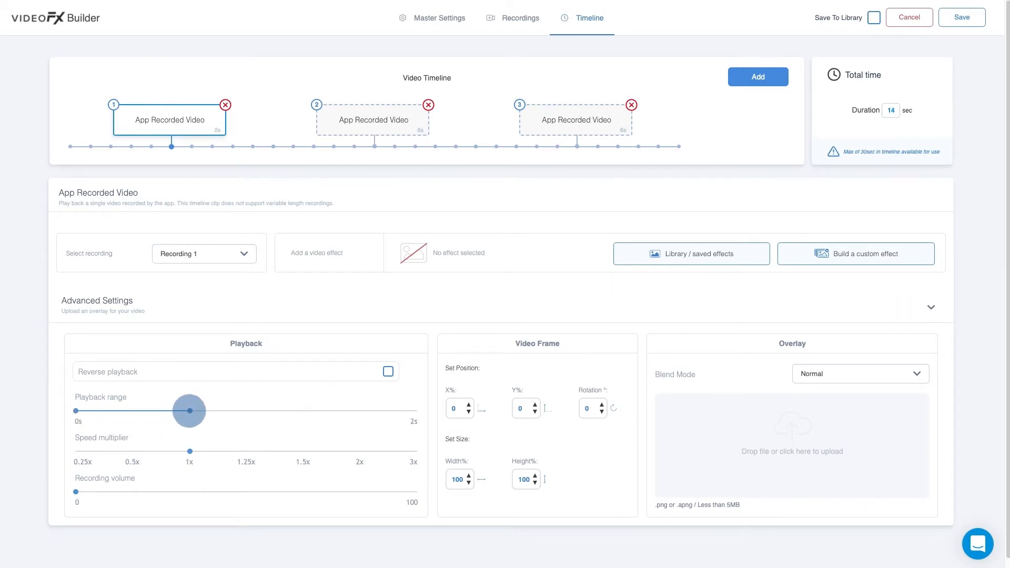
pyautogui.click(371, 119)
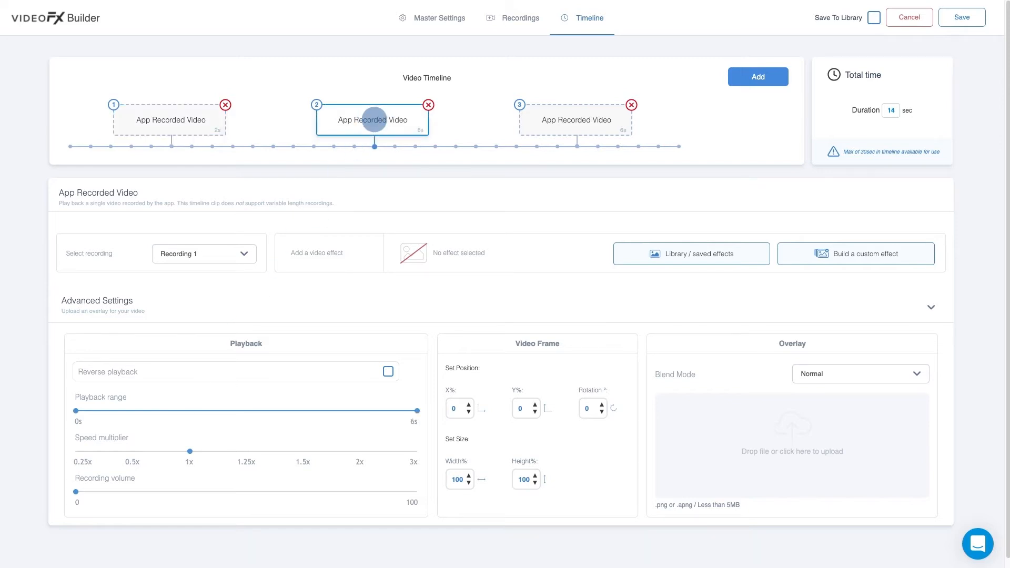
pyautogui.moveTo(76, 410); pyautogui.dragTo(190, 411)
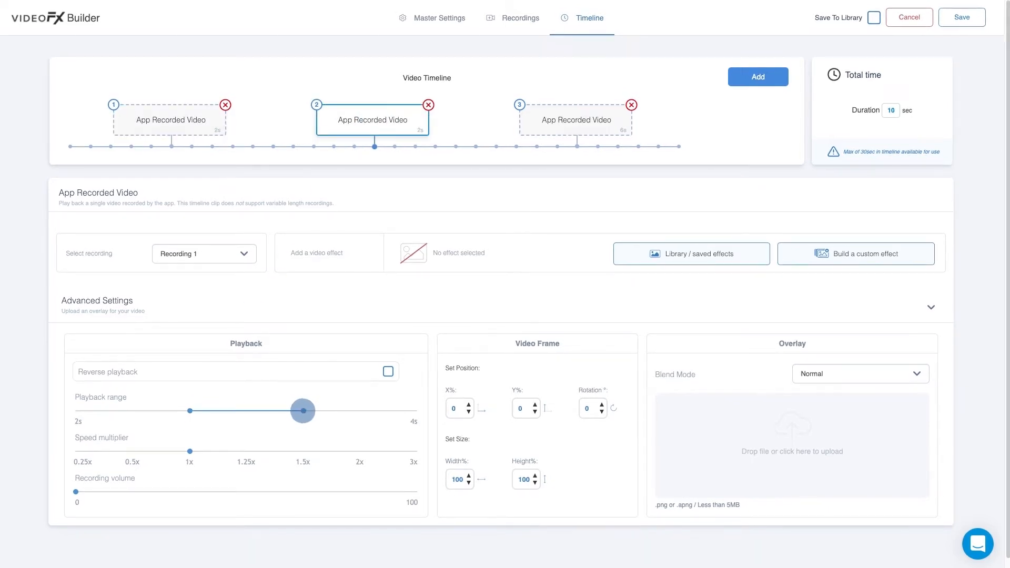
# Set the third clip's playback range to 4–6s.
pyautogui.click(575, 119)
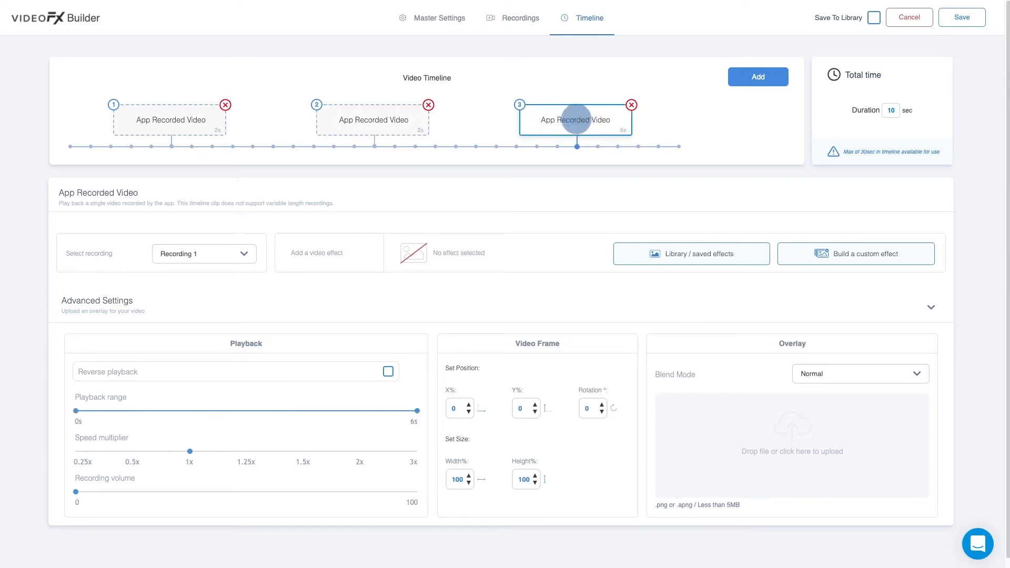
pyautogui.moveTo(74, 412); pyautogui.dragTo(305, 411)
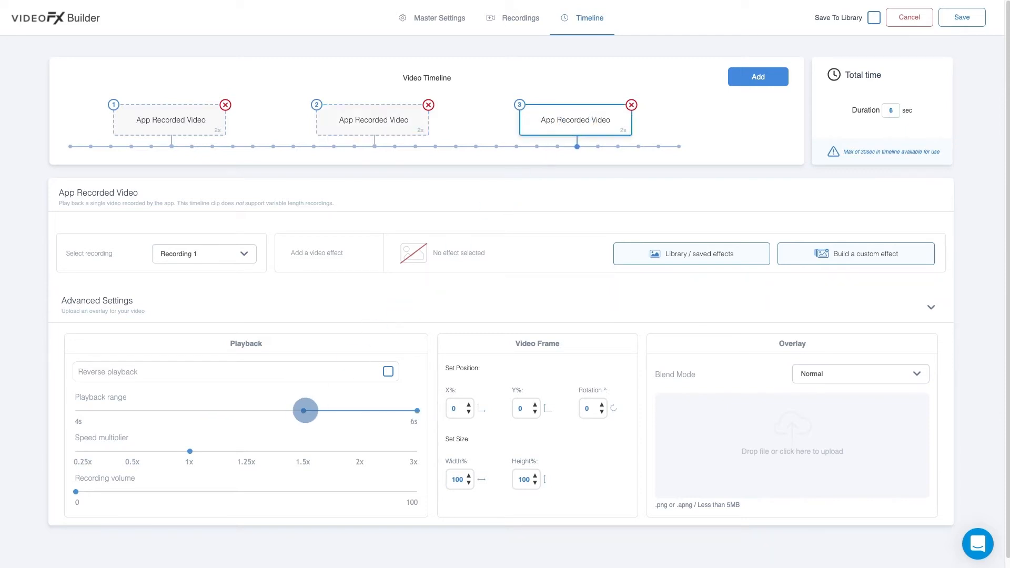
pyautogui.moveTo(305, 411); pyautogui.dragTo(416, 411)
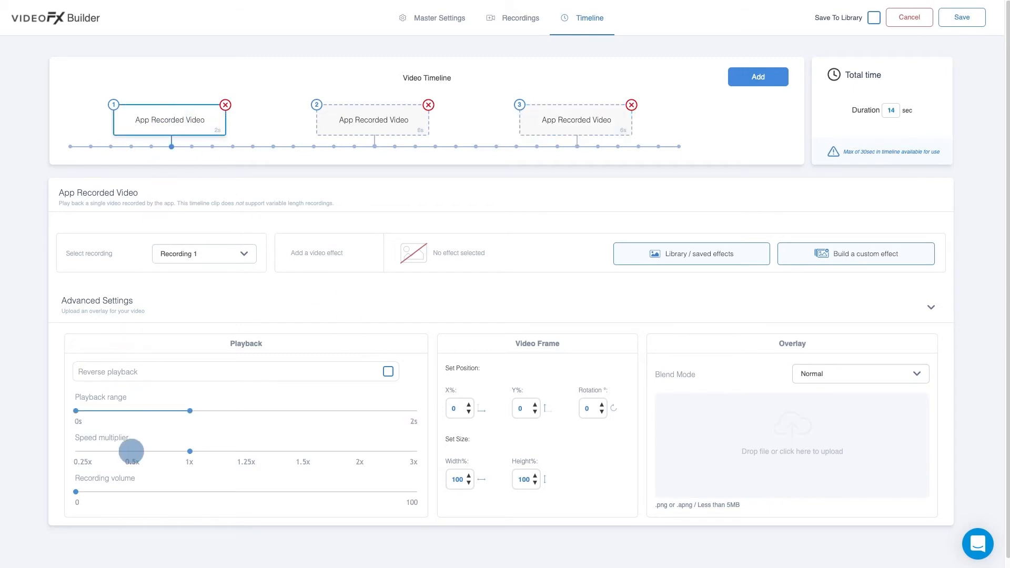
# Give the clips different speed multipliers, slowing the third clip to 0.25x.
pyautogui.click(371, 120)
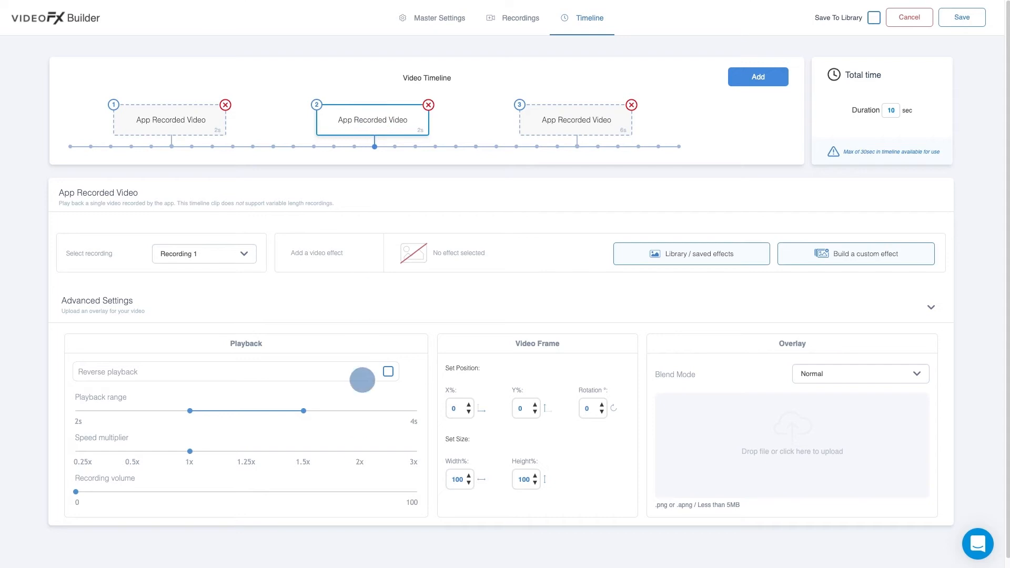
pyautogui.click(575, 120)
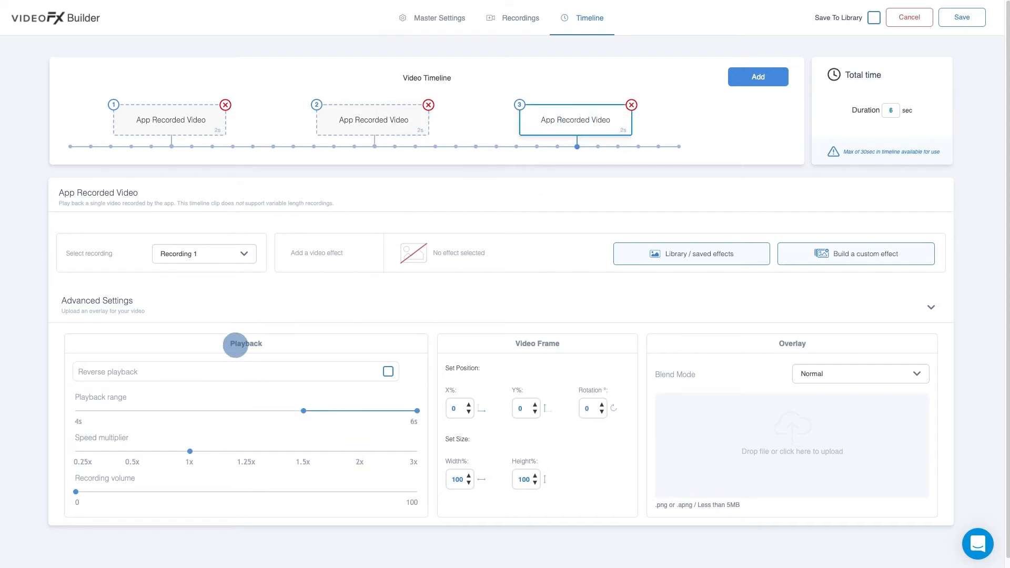
pyautogui.moveTo(188, 452); pyautogui.dragTo(75, 452)
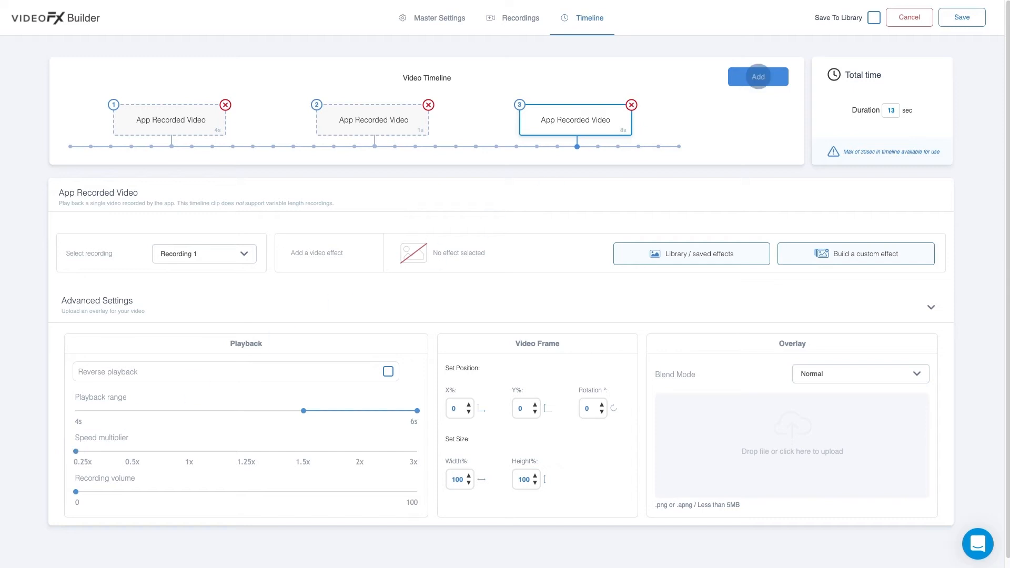
# Add a fourth App Recorded Video clip playing the full six seconds in reverse.
pyautogui.click(758, 76)
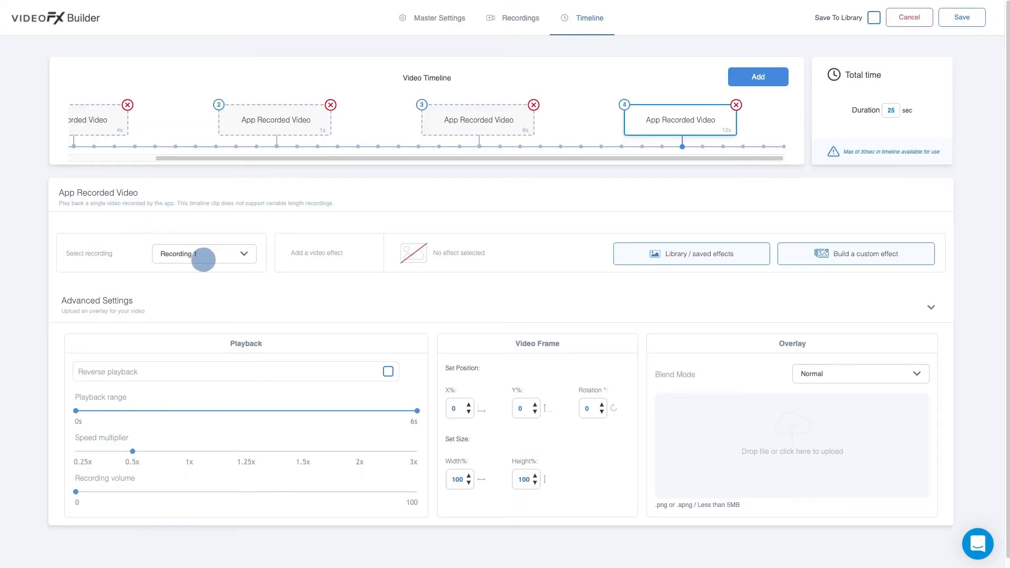
pyautogui.click(387, 372)
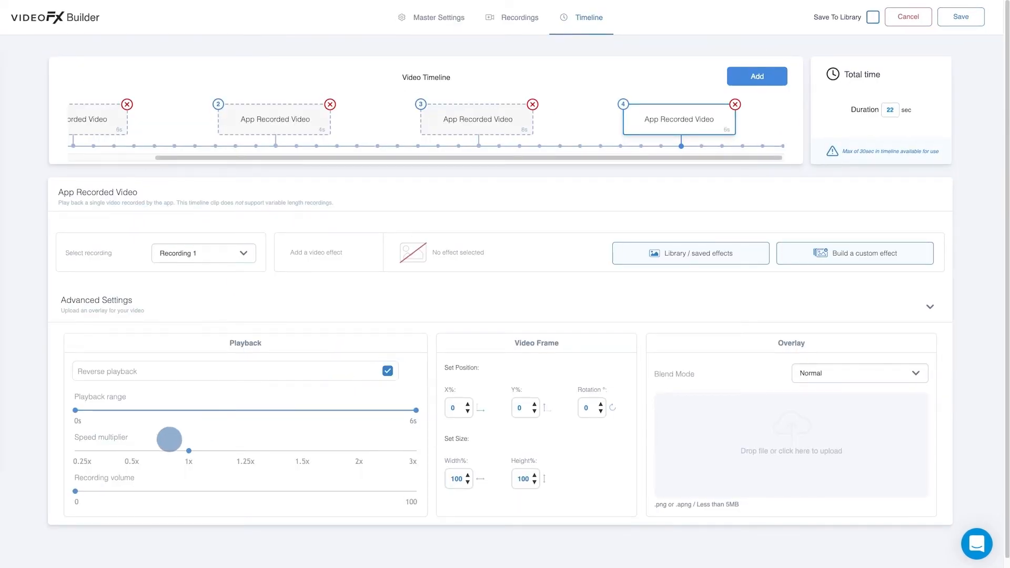